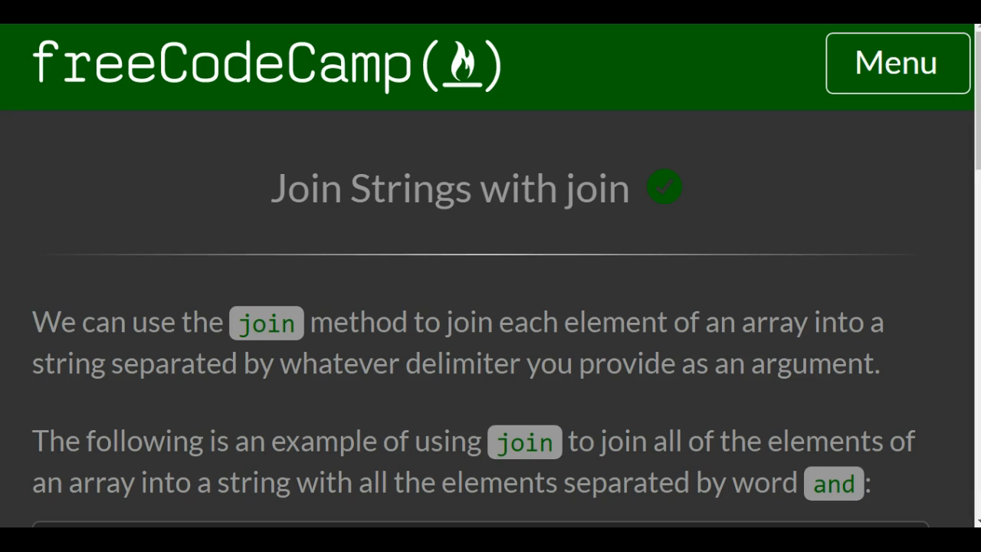
{"action": "mouse_move", "coordinate": [168, 159]}
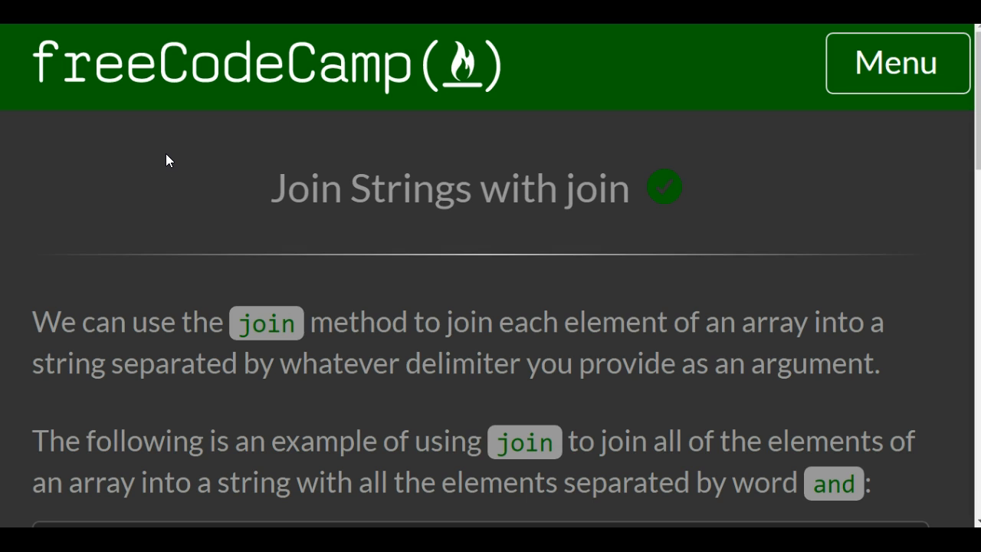
{"action": "mouse_move", "coordinate": [175, 161]}
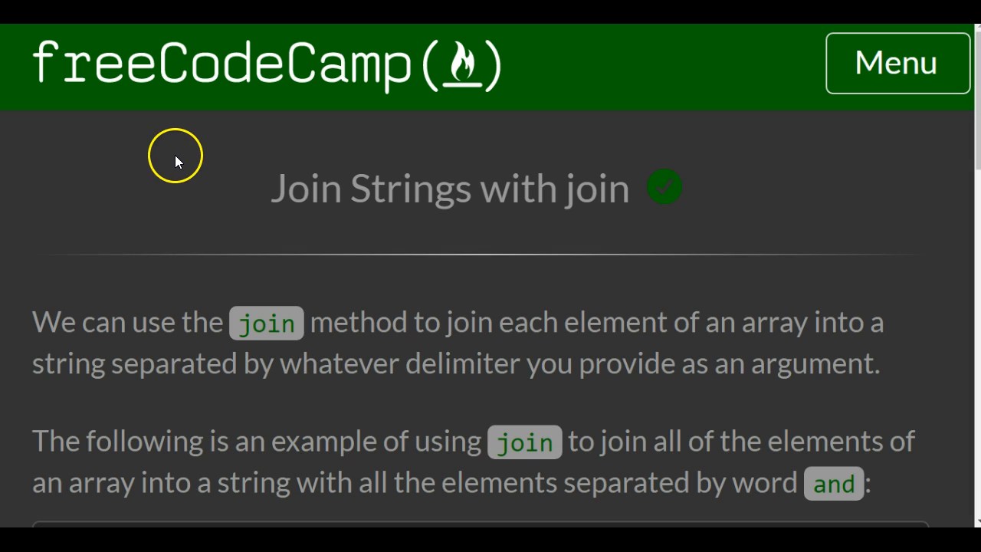
{"action": "mouse_move", "coordinate": [178, 161]}
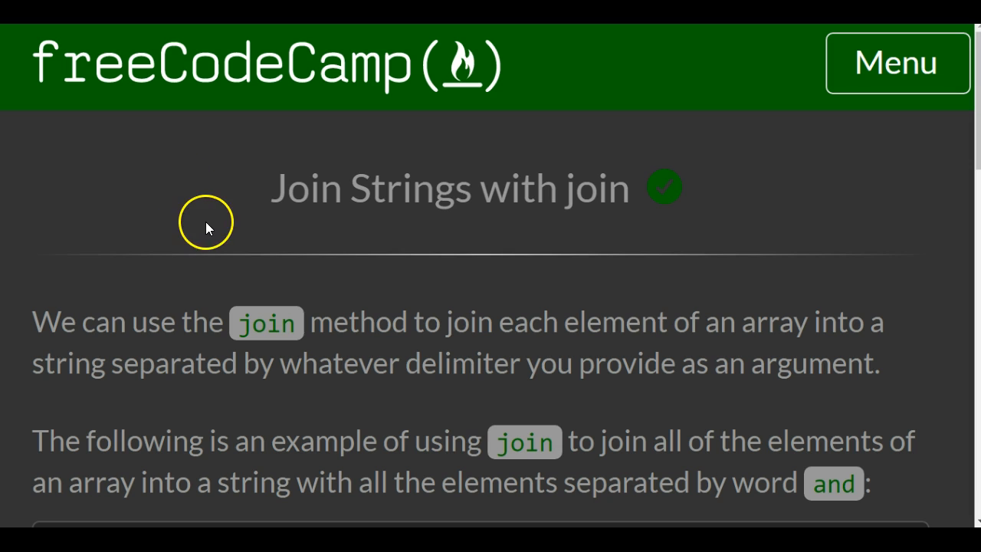
Review the challenge instructions, highlighting the 'with spaces' phrase about the separator
{"action": "scroll", "scroll_direction": "down", "scroll_amount": 3}
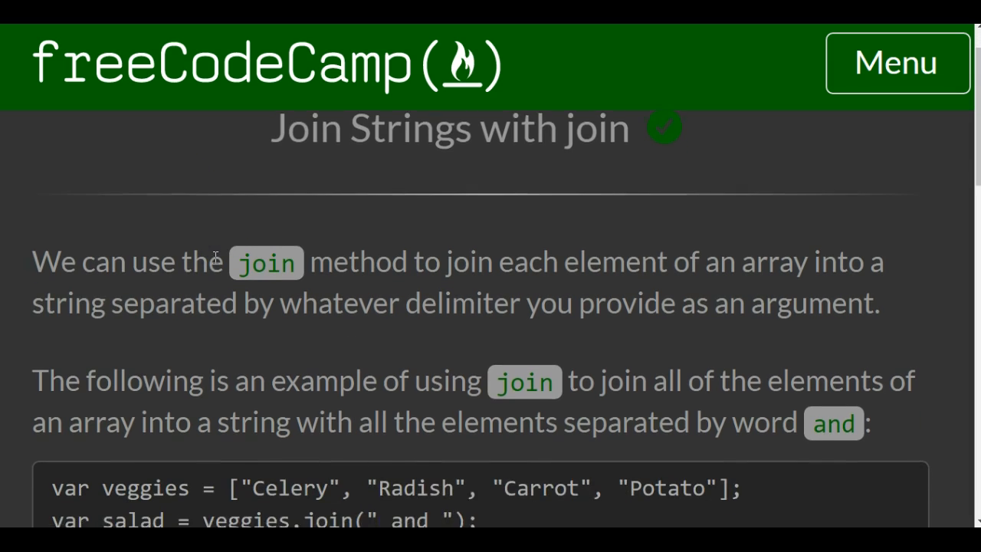
{"action": "scroll", "scroll_direction": "down", "scroll_amount": 3}
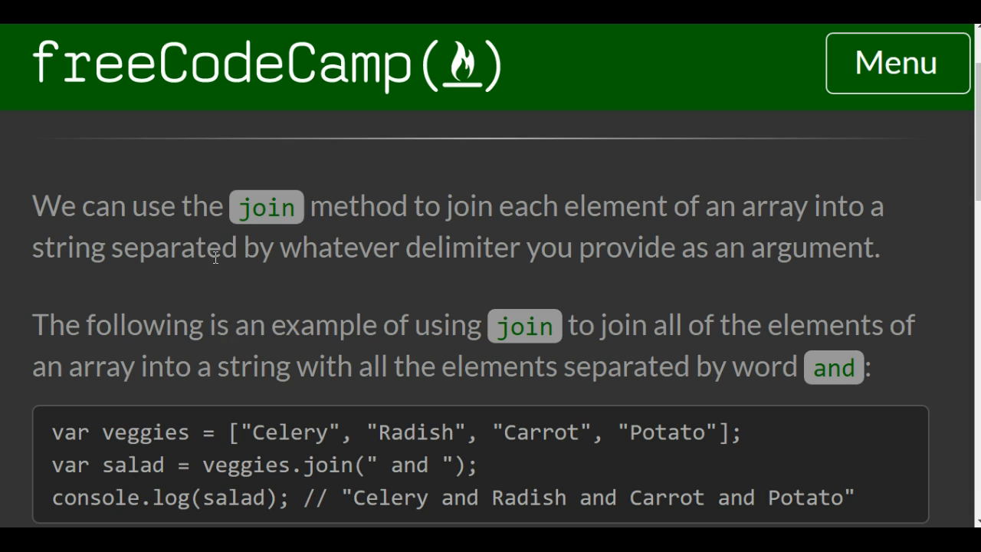
{"action": "mouse_move", "coordinate": [298, 298]}
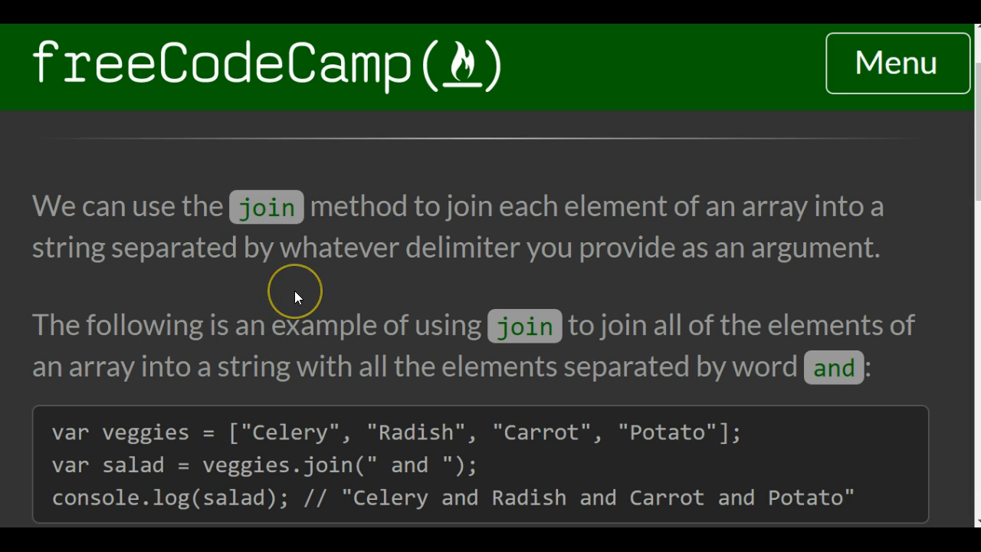
{"action": "mouse_move", "coordinate": [298, 297]}
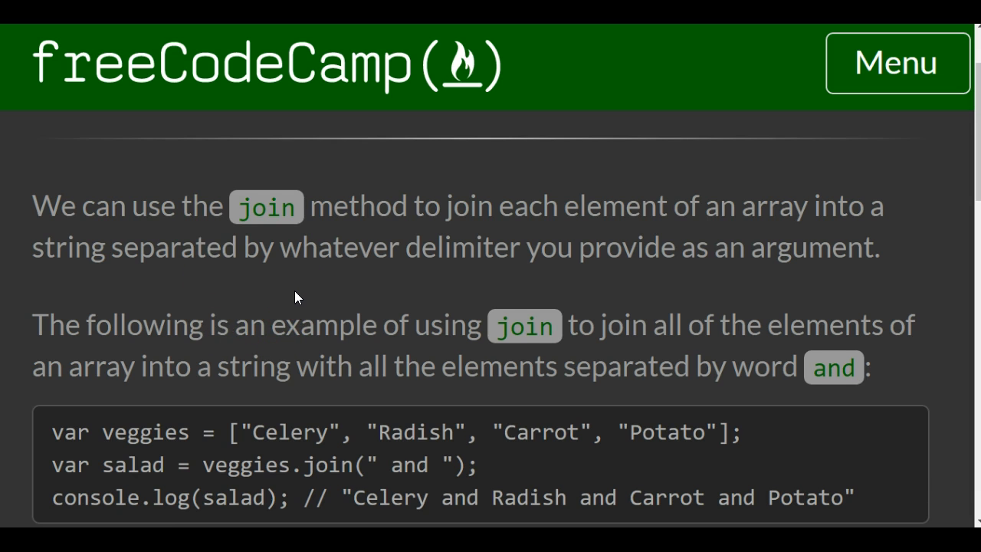
{"action": "scroll", "scroll_direction": "down", "scroll_amount": 3}
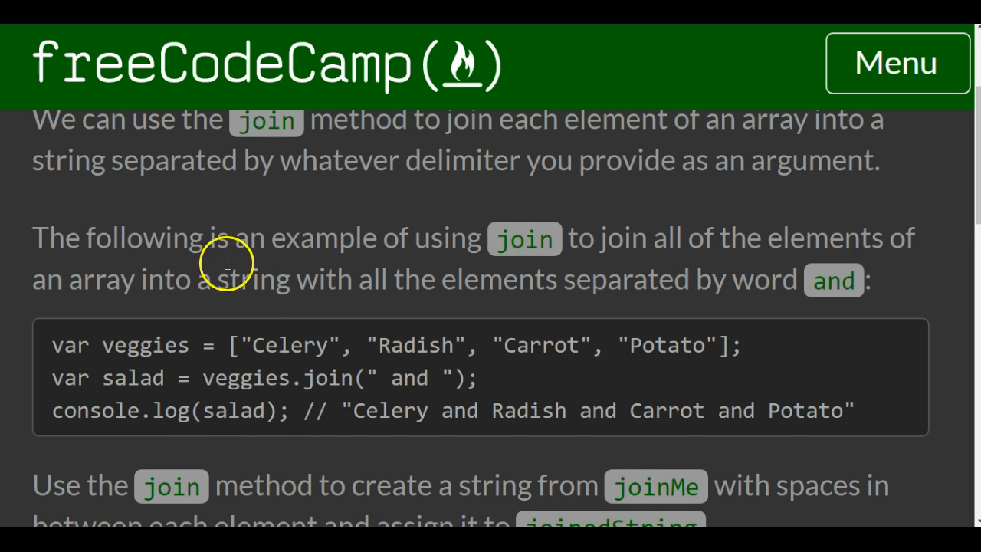
{"action": "scroll", "scroll_direction": "down", "scroll_amount": 3}
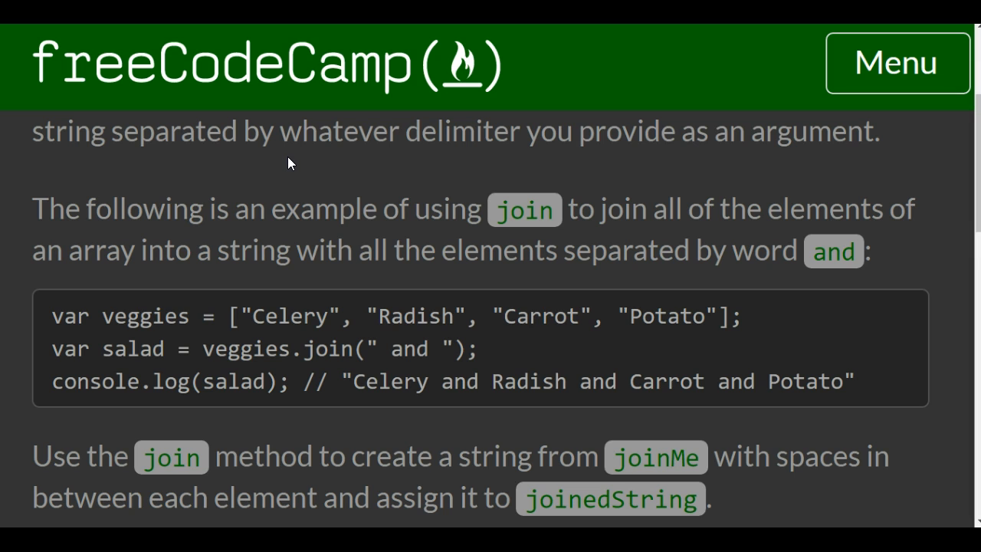
{"action": "mouse_move", "coordinate": [106, 302]}
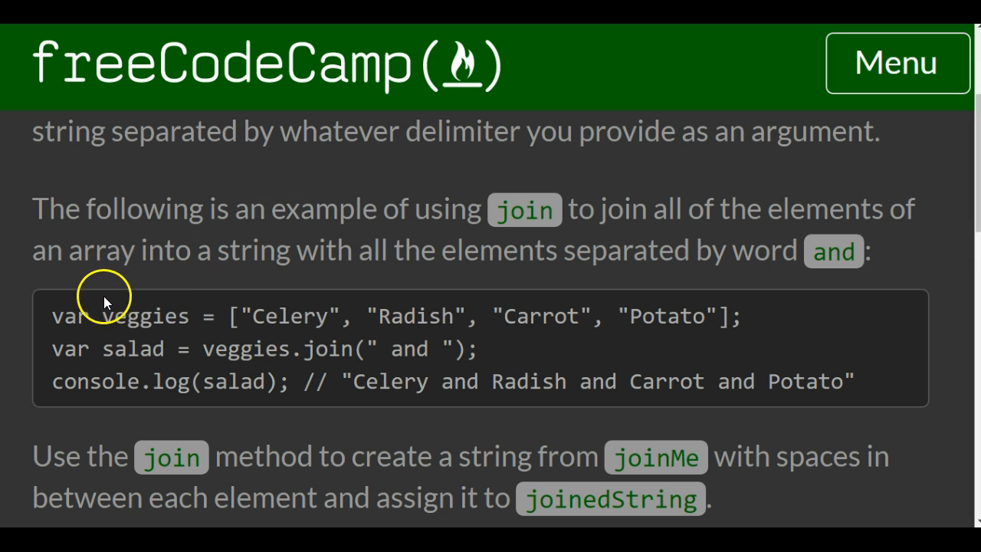
{"action": "mouse_move", "coordinate": [144, 316]}
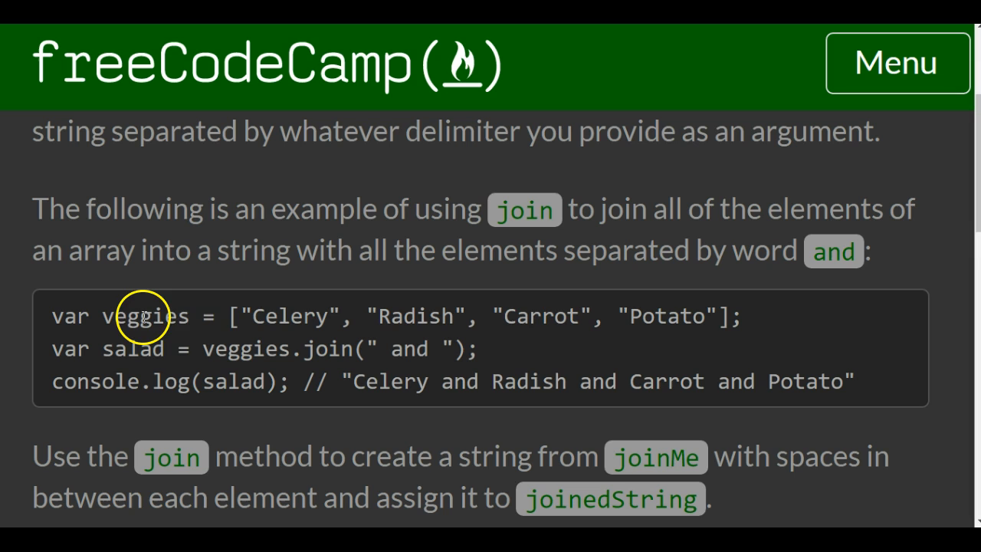
{"action": "mouse_move", "coordinate": [320, 251]}
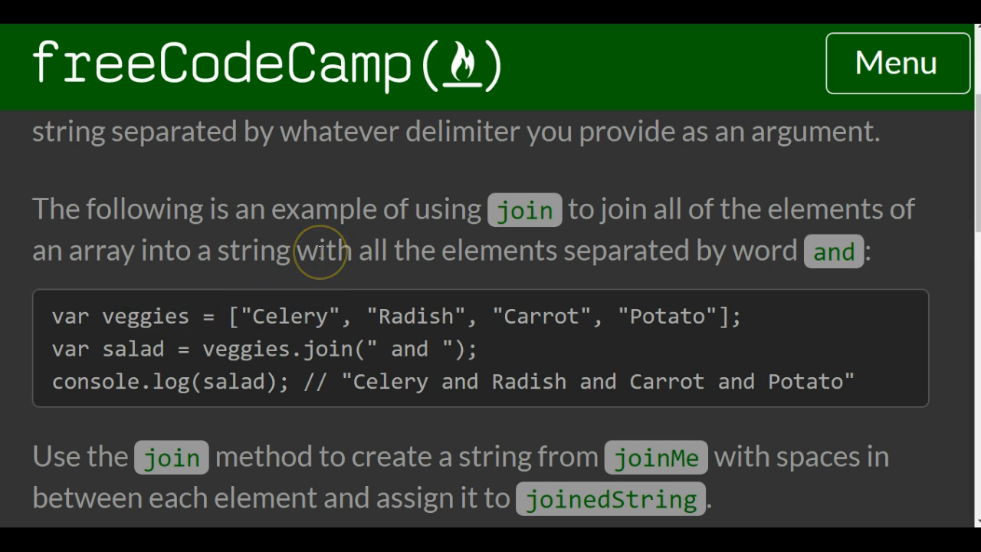
{"action": "mouse_move", "coordinate": [319, 252]}
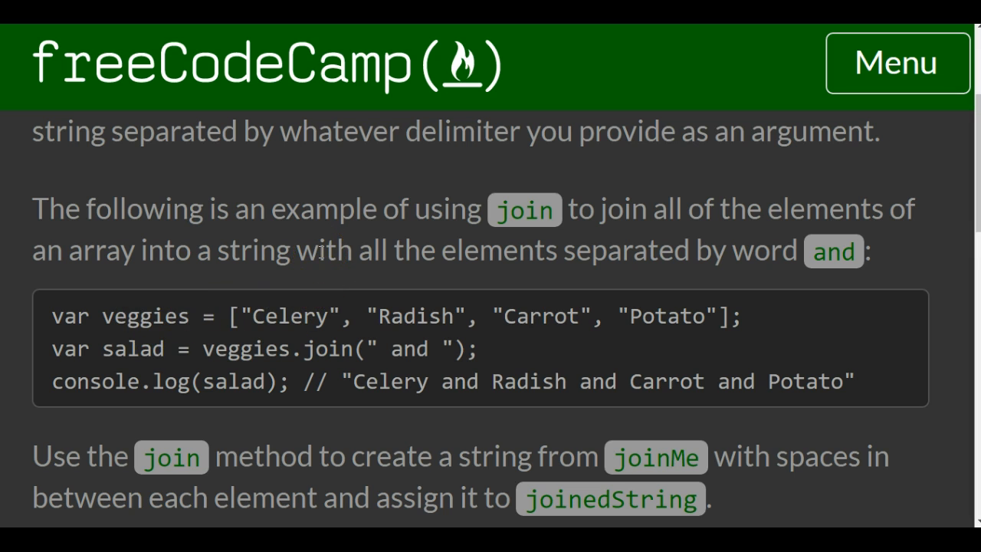
{"action": "mouse_move", "coordinate": [76, 372]}
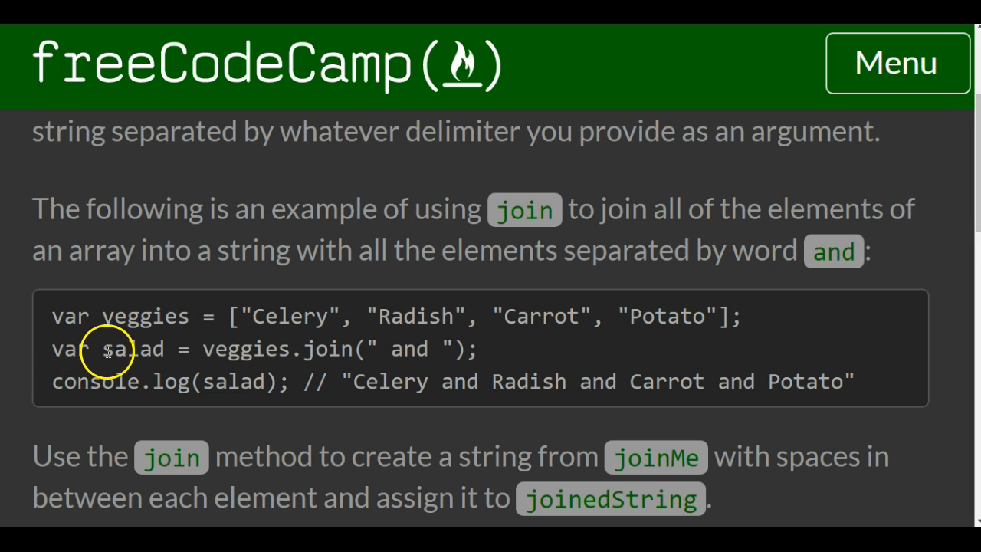
{"action": "scroll", "scroll_direction": "down", "scroll_amount": 3}
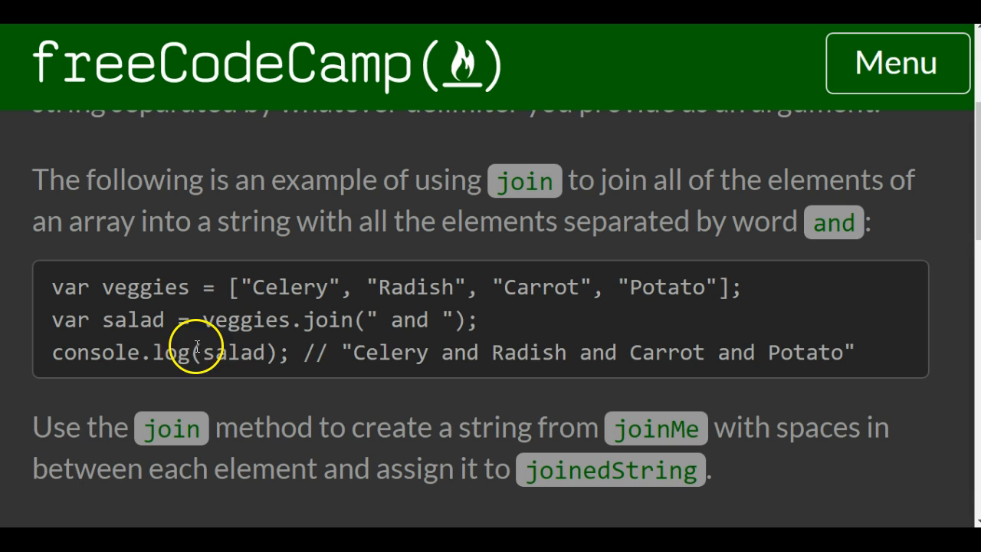
{"action": "mouse_move", "coordinate": [197, 309]}
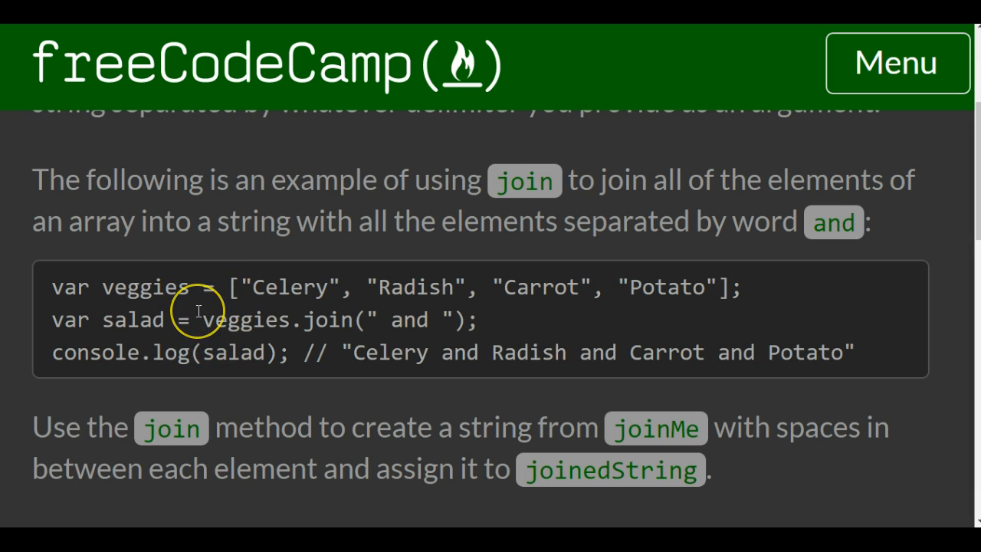
{"action": "mouse_move", "coordinate": [380, 318]}
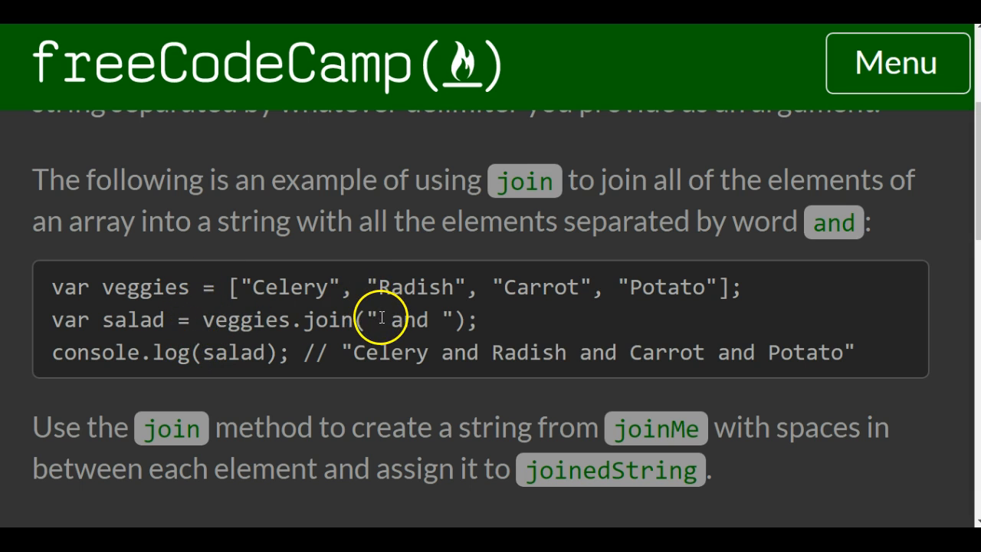
{"action": "double_click", "coordinate": [407, 321]}
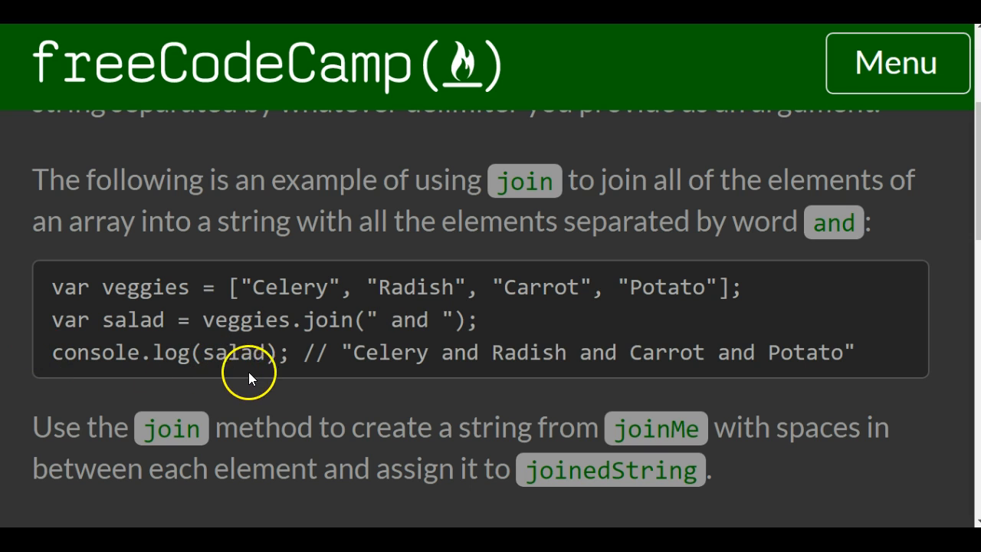
{"action": "double_click", "coordinate": [222, 320]}
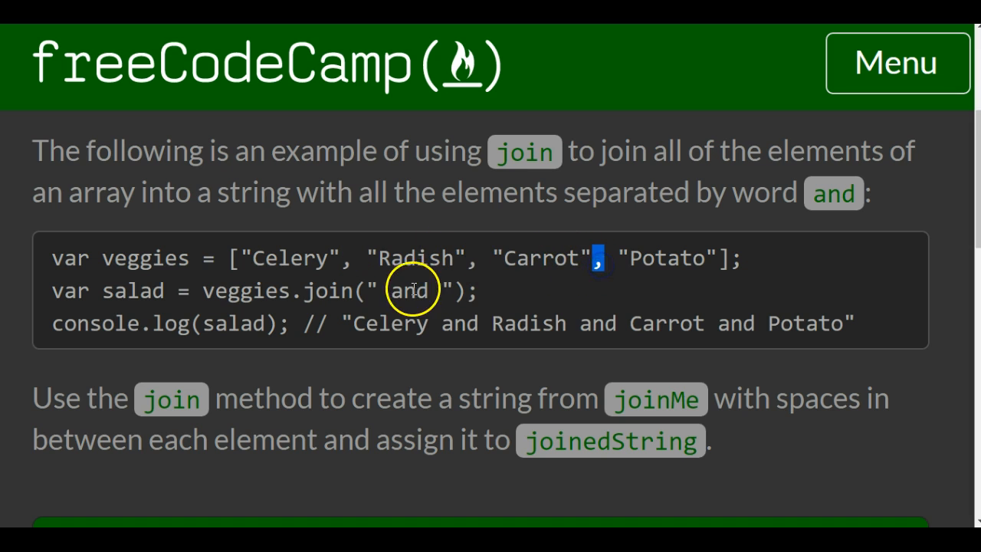
{"action": "double_click", "coordinate": [408, 291]}
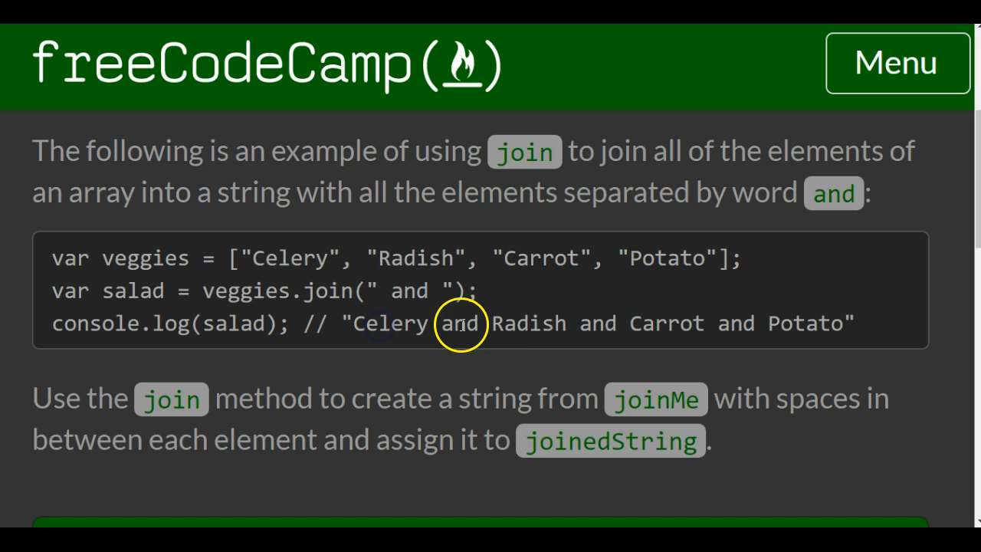
{"action": "mouse_move", "coordinate": [800, 313]}
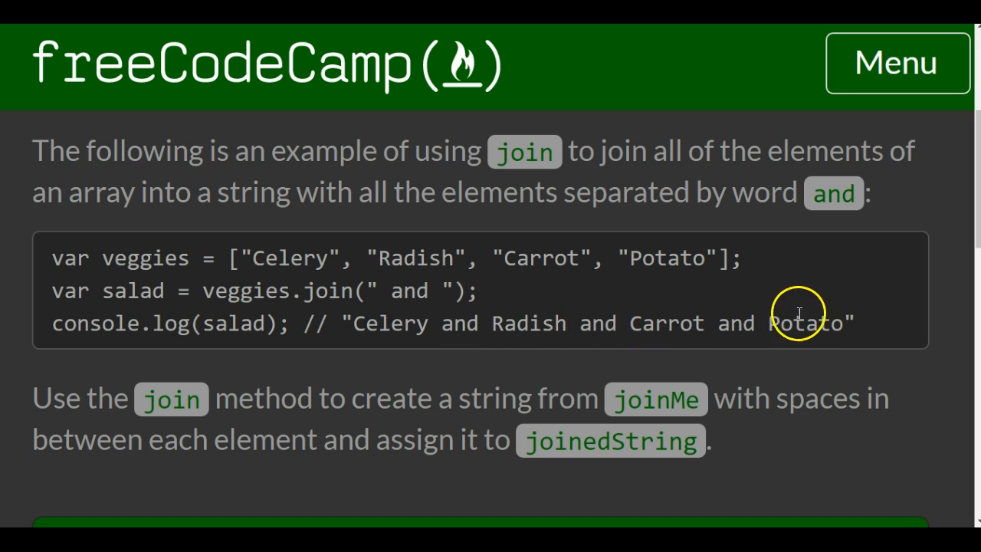
{"action": "scroll", "scroll_direction": "down", "scroll_amount": 3}
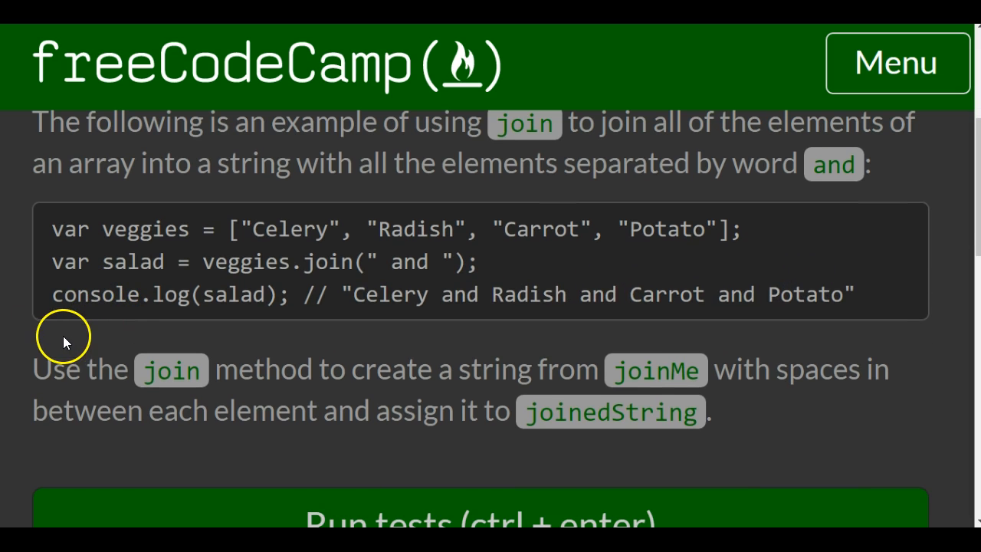
{"action": "scroll", "scroll_direction": "down", "scroll_amount": 3}
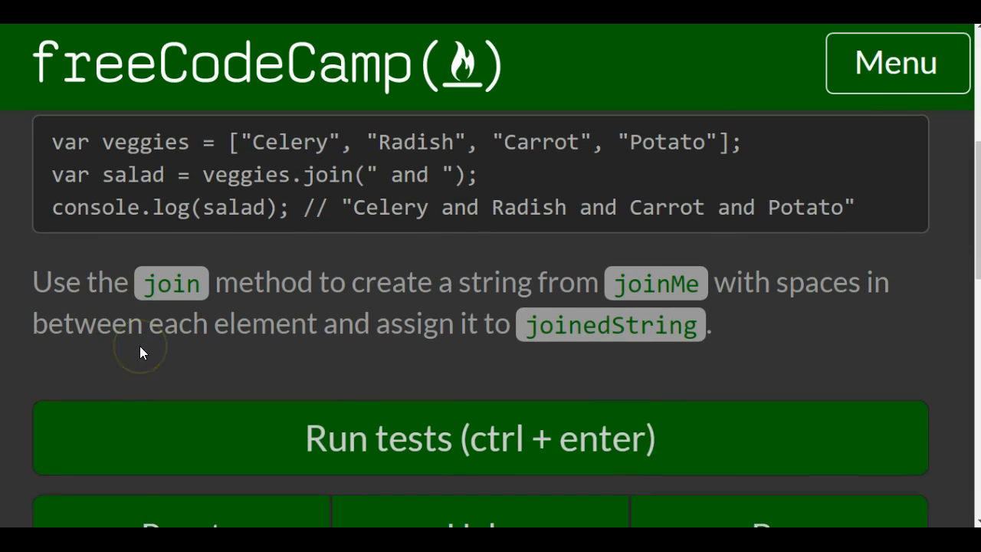
{"action": "scroll", "scroll_direction": "down", "scroll_amount": 3}
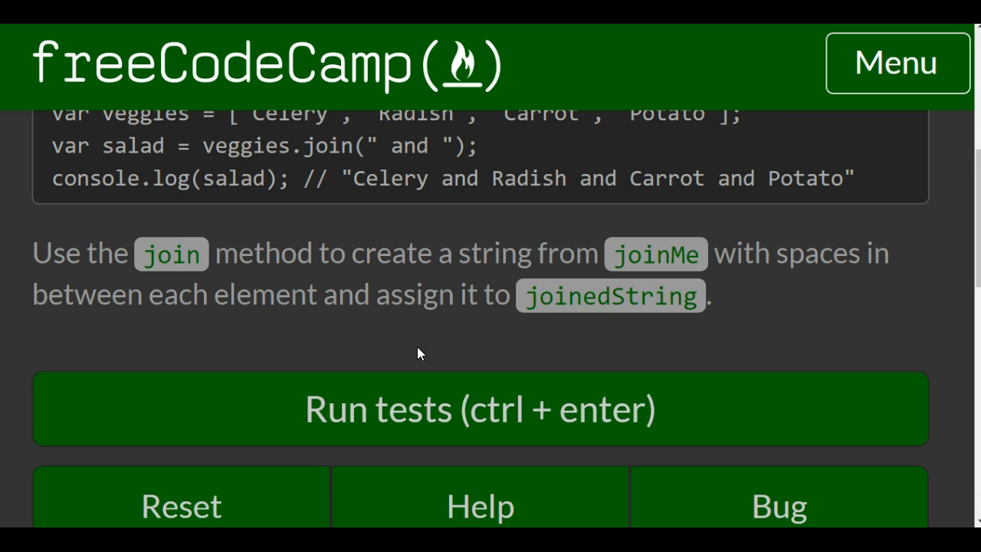
{"action": "mouse_move", "coordinate": [473, 290]}
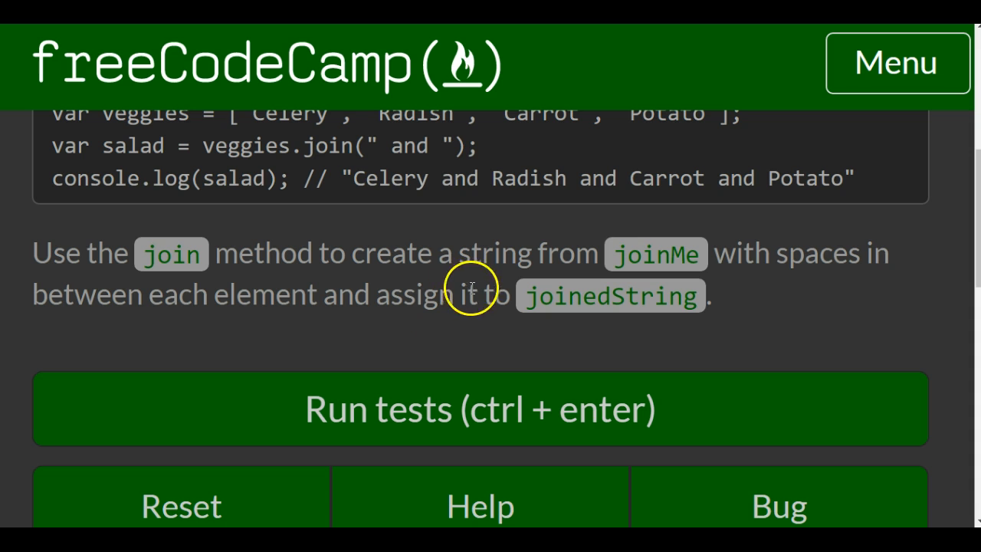
{"action": "mouse_move", "coordinate": [778, 257]}
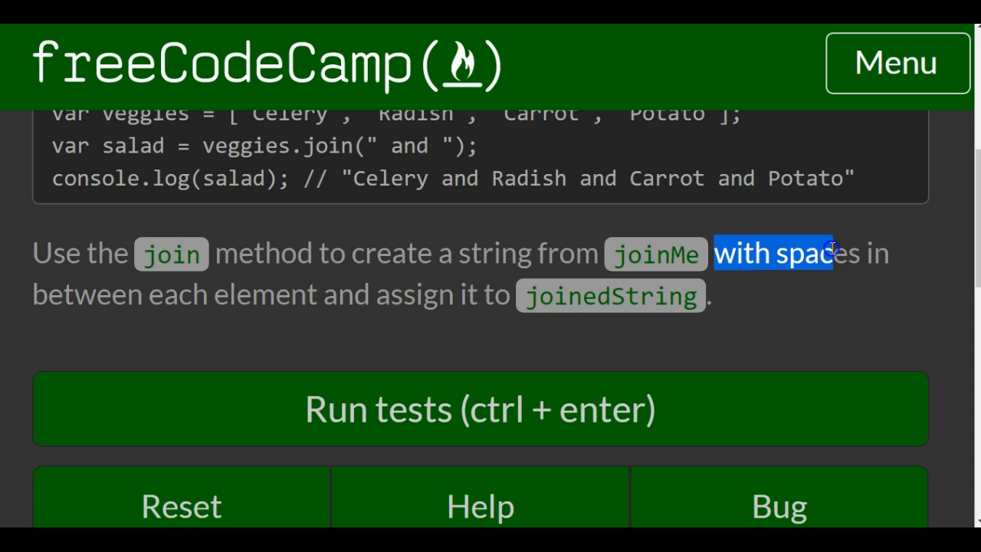
{"action": "left_click_drag", "start_coordinate": [834, 248], "coordinate": [238, 290]}
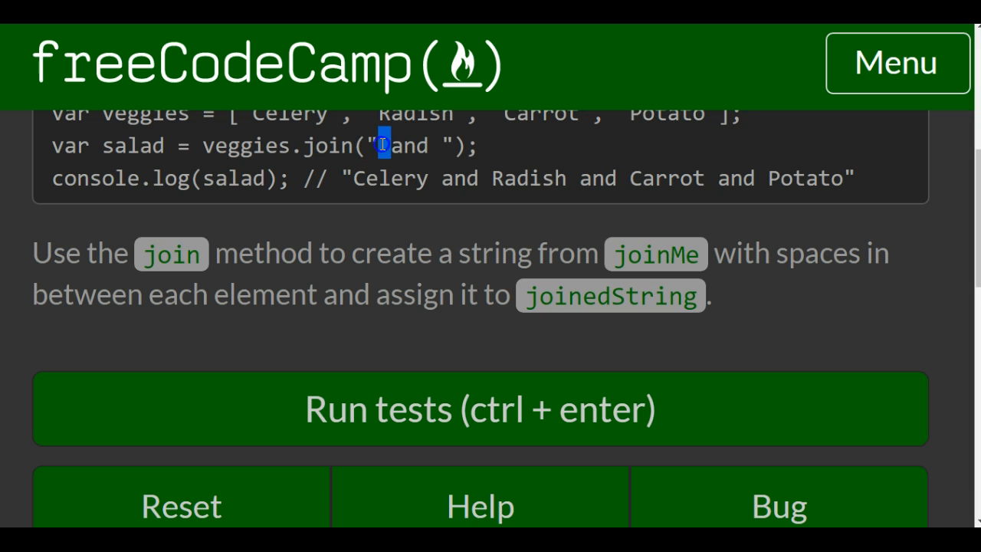
{"action": "scroll", "scroll_direction": "down", "scroll_amount": 3}
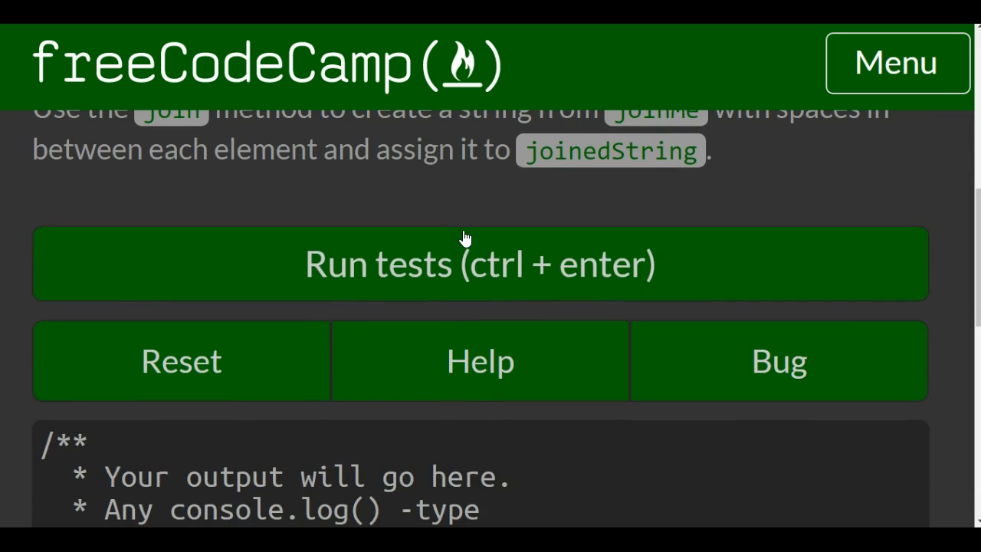
{"action": "left_click", "coordinate": [481, 264]}
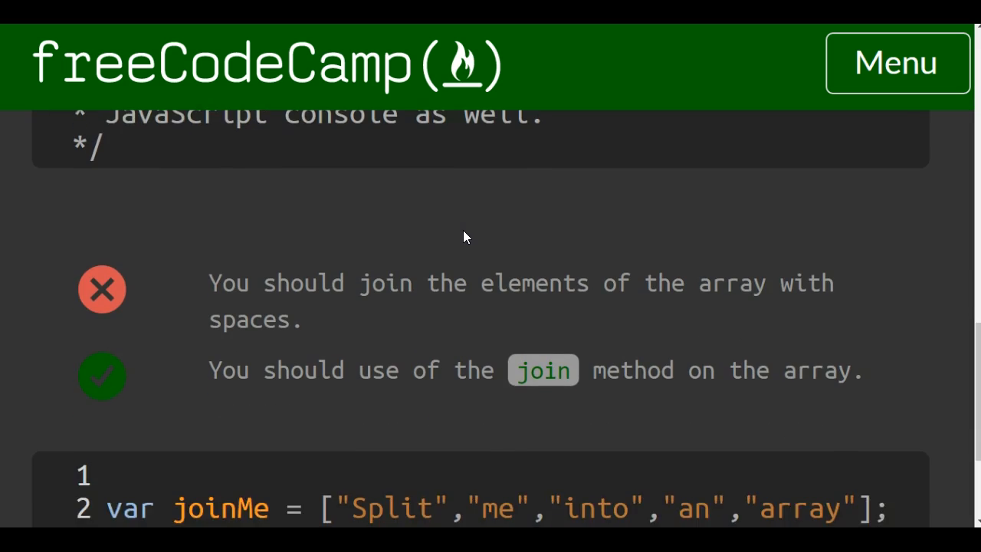
{"action": "scroll", "scroll_direction": "up", "scroll_amount": 3}
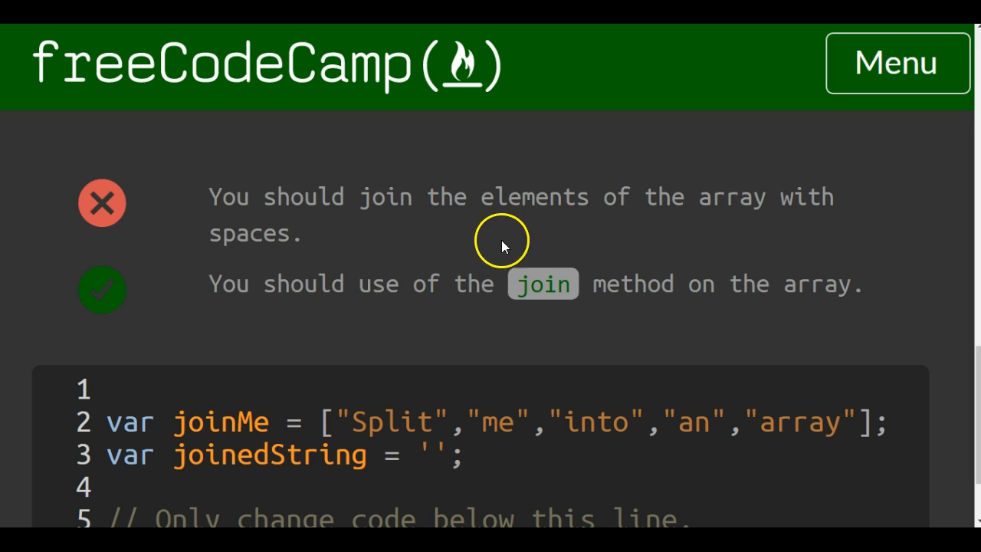
{"action": "mouse_move", "coordinate": [395, 294]}
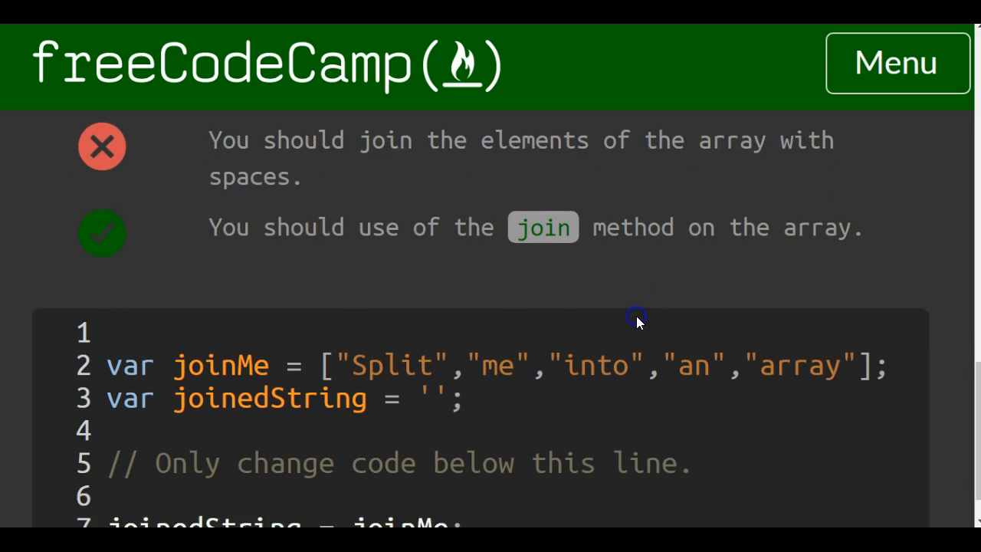
{"action": "scroll", "scroll_direction": "down", "scroll_amount": 3}
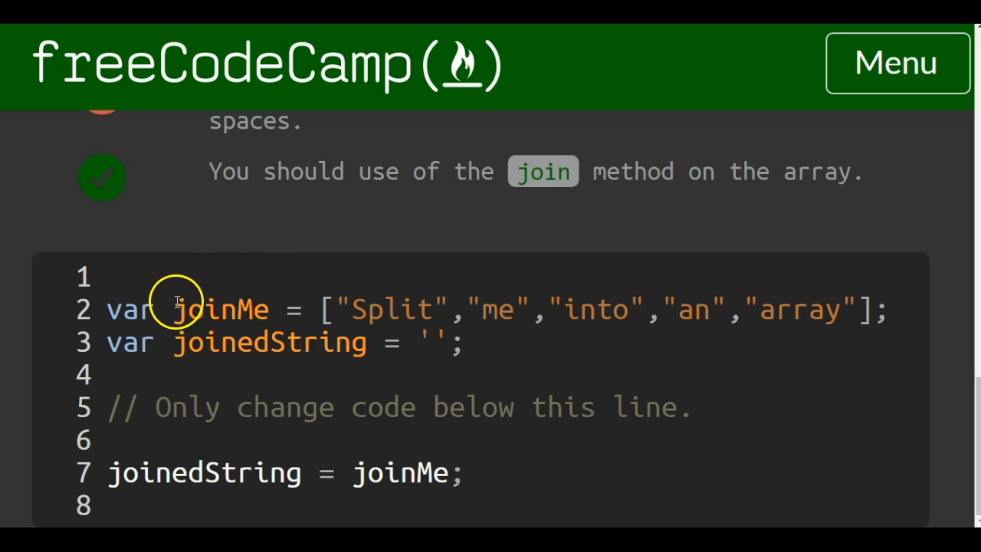
Make line 7 read joinedString = joinMe.join(" "); joining the array with a space
{"action": "double_click", "coordinate": [220, 309]}
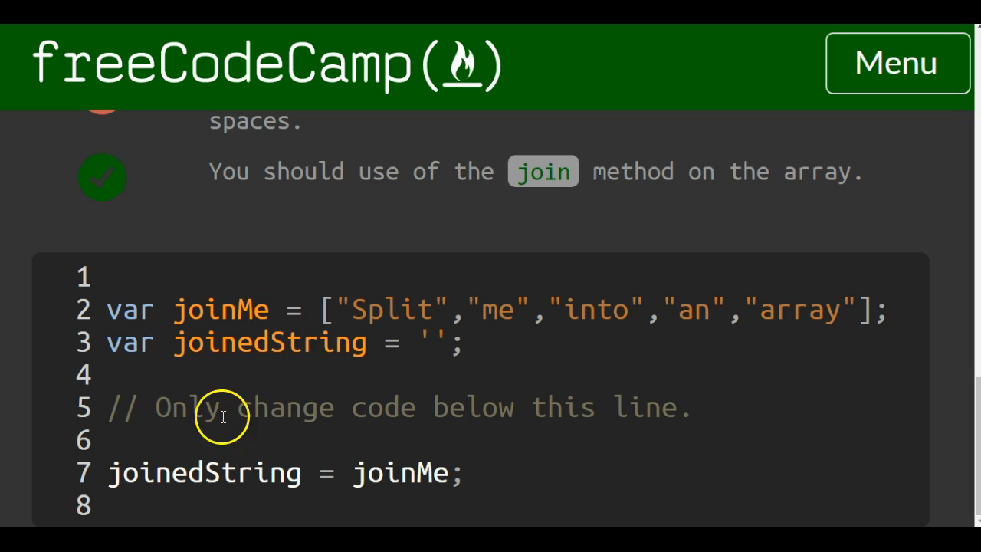
{"action": "mouse_move", "coordinate": [161, 463]}
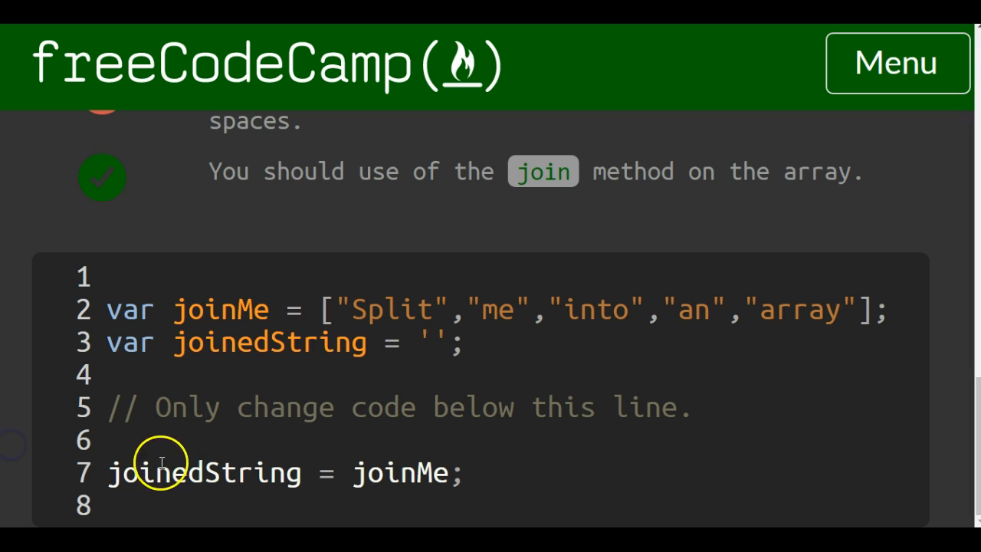
{"action": "mouse_move", "coordinate": [184, 368]}
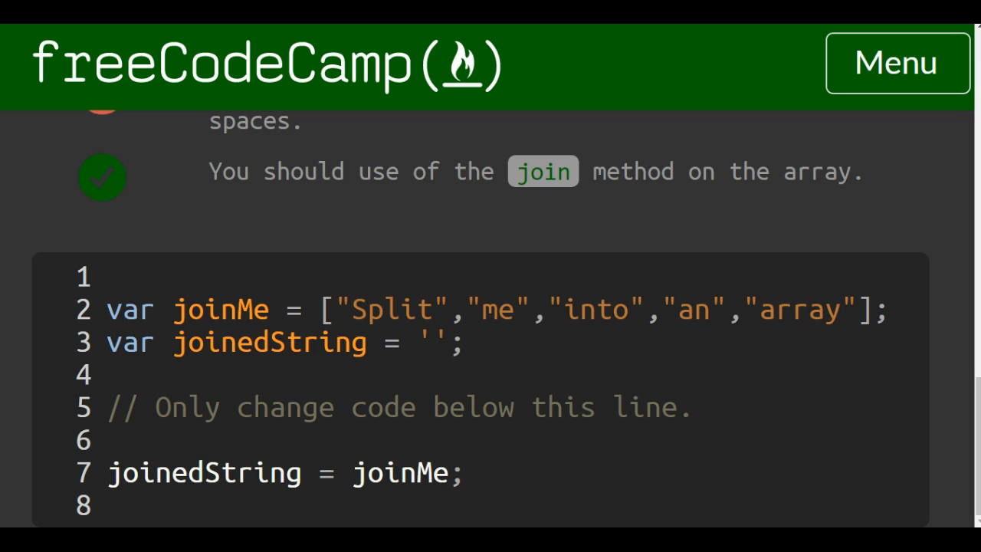
{"action": "type", "text": ".joi"}
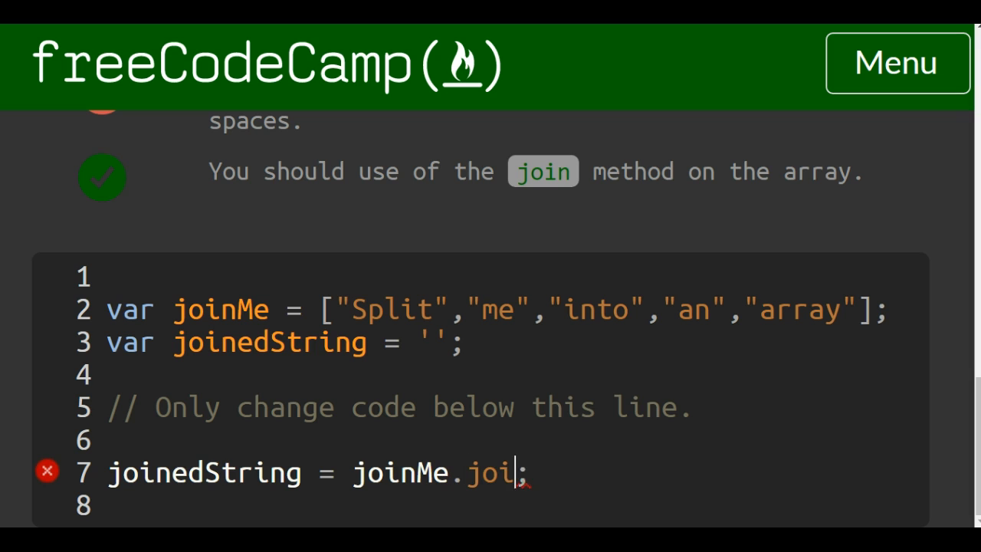
{"action": "type", "text": "n()"}
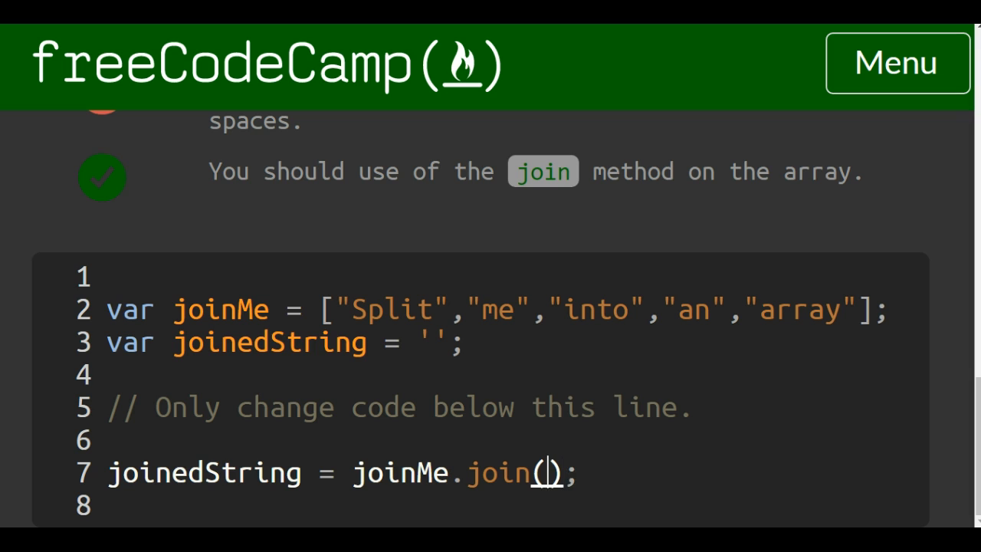
{"action": "type", "text": "\"\""}
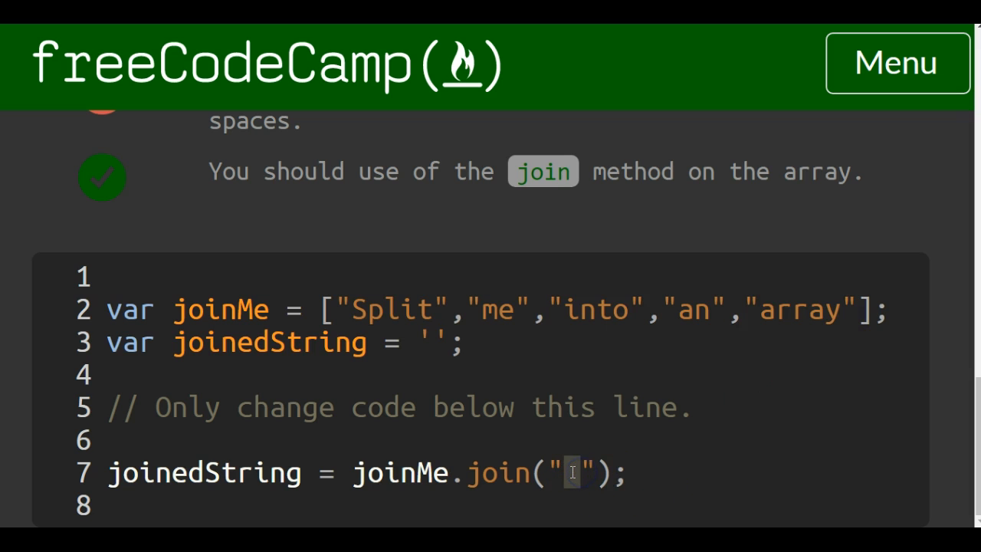
{"action": "mouse_move", "coordinate": [359, 309]}
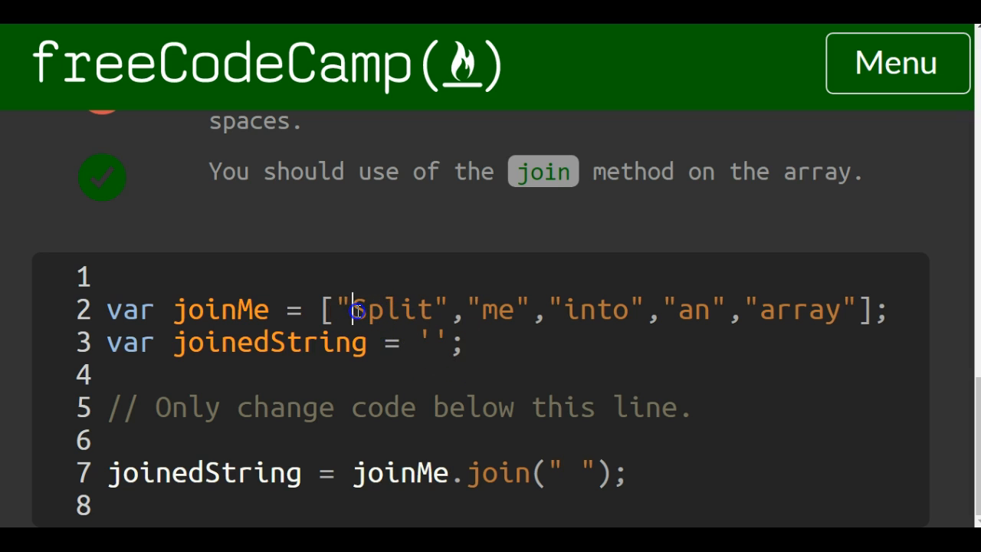
{"action": "left_click_drag", "start_coordinate": [355, 310], "coordinate": [843, 310]}
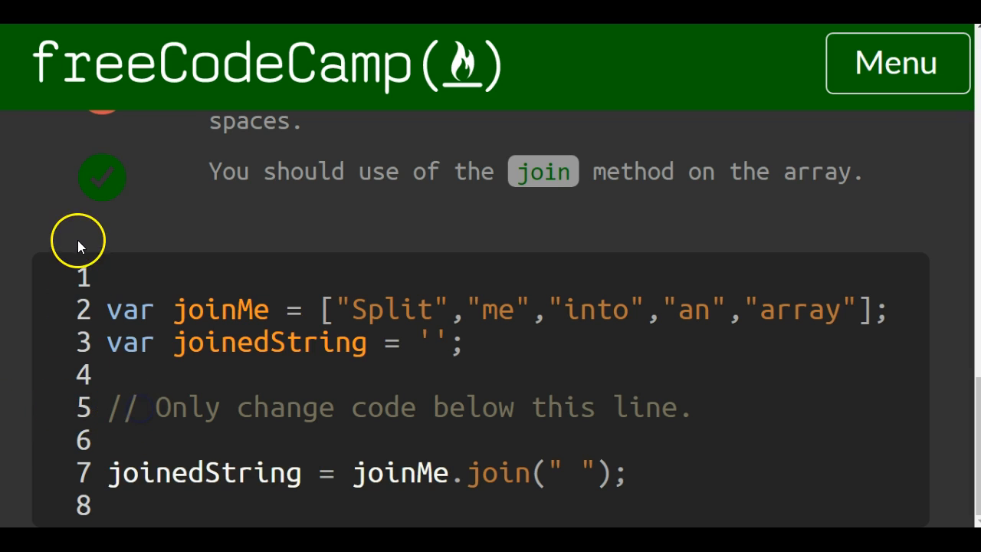
Confirm both tests pass with output 'Split me into an array' and zoom the page back out
{"action": "scroll", "scroll_direction": "up", "scroll_amount": 3}
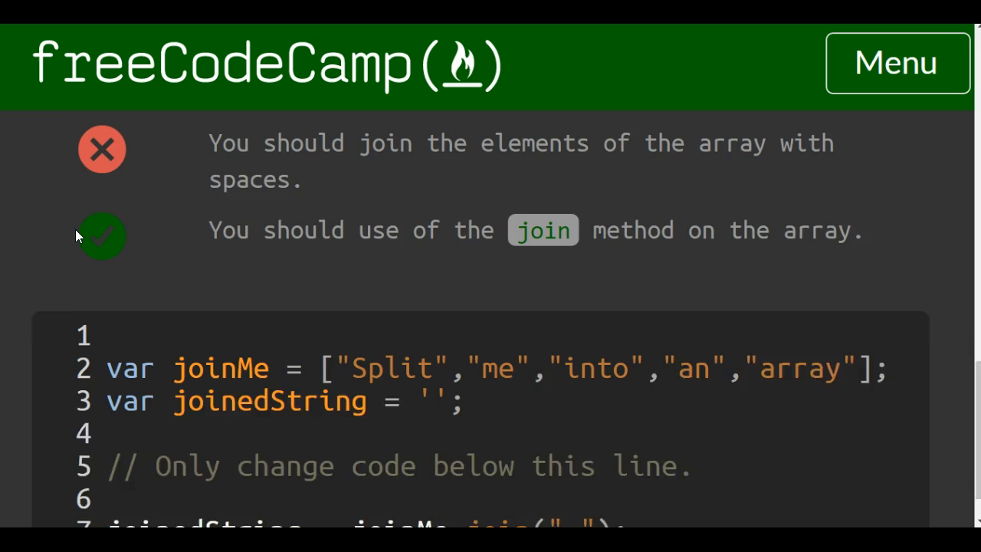
{"action": "scroll", "scroll_direction": "down", "scroll_amount": 3}
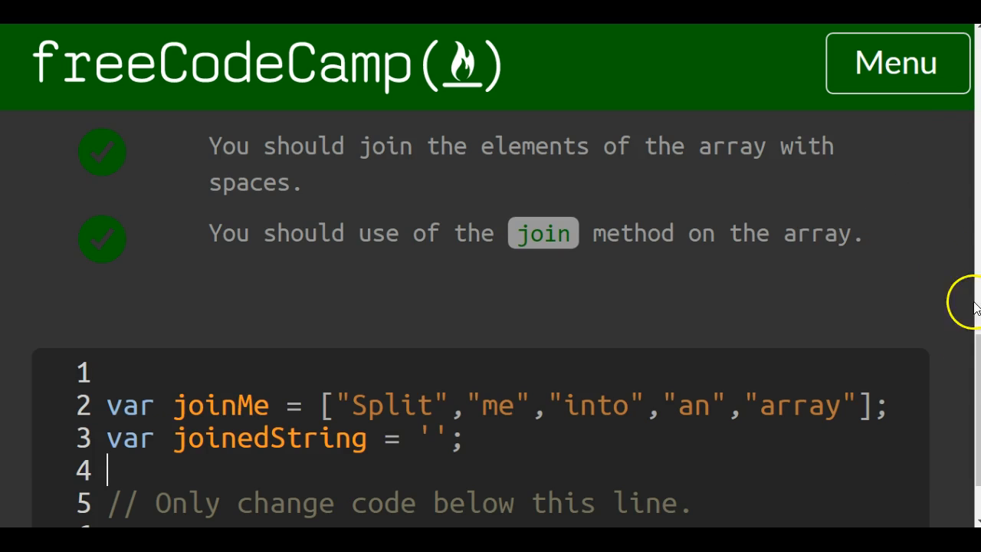
{"action": "scroll", "scroll_direction": "up", "scroll_amount": 3}
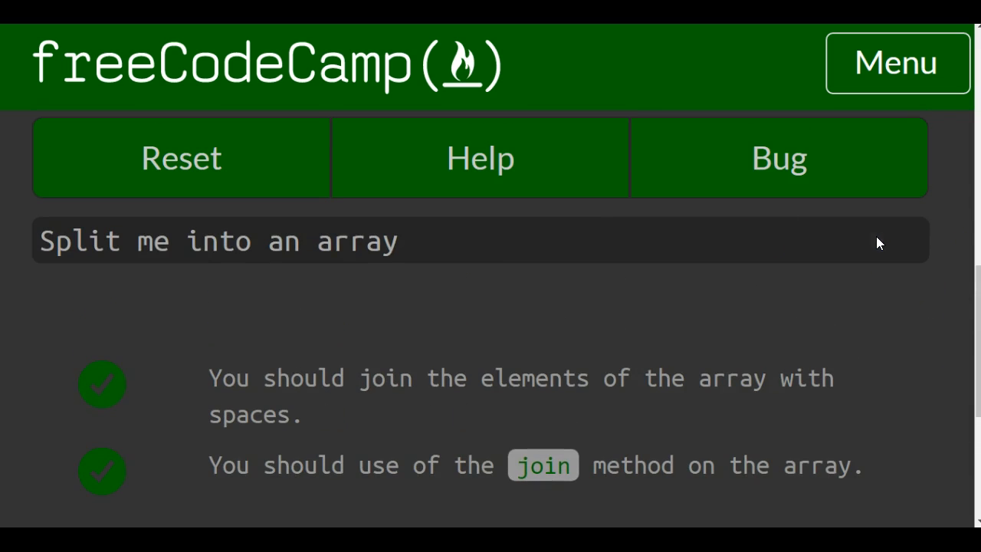
{"action": "left_click", "coordinate": [46, 242]}
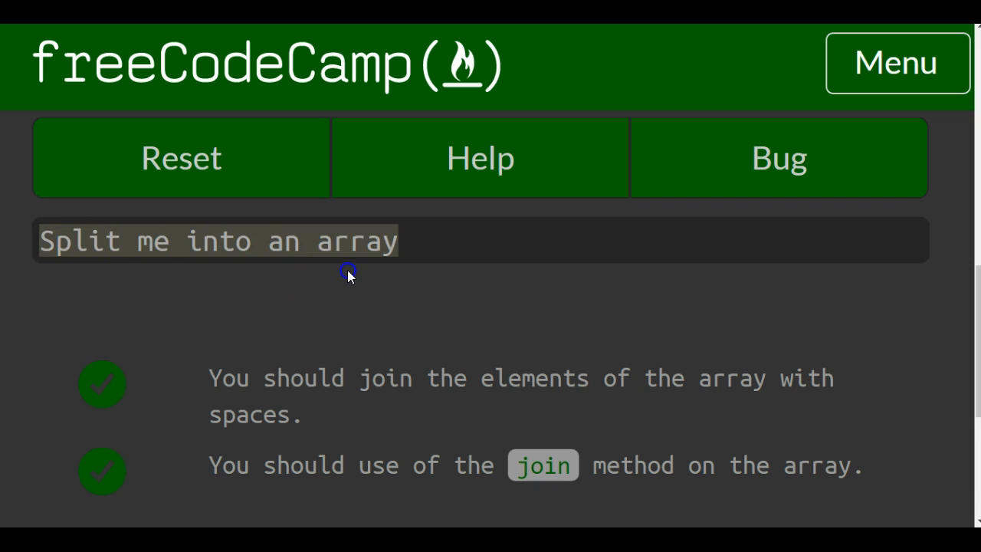
{"action": "mouse_move", "coordinate": [329, 315]}
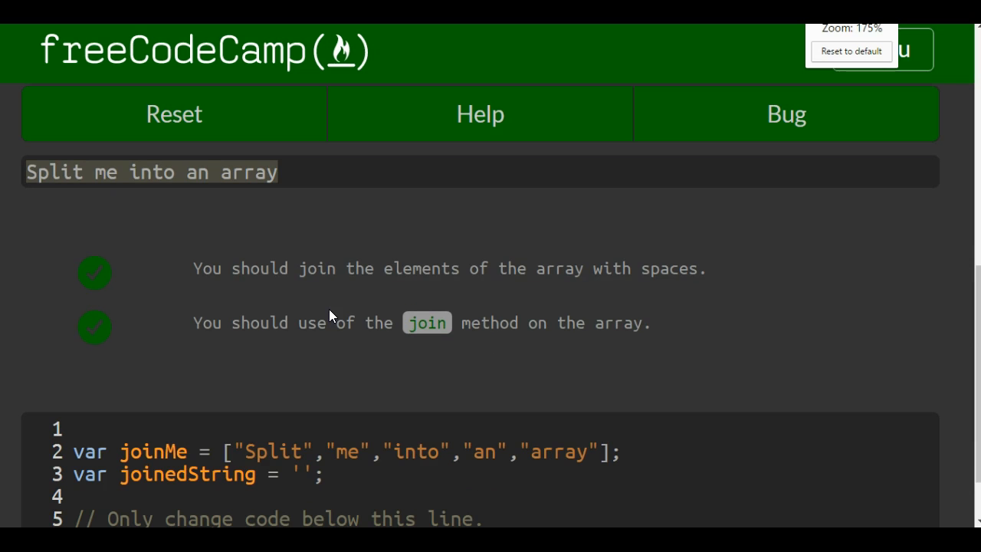
{"action": "key", "text": "ctrl+minus"}
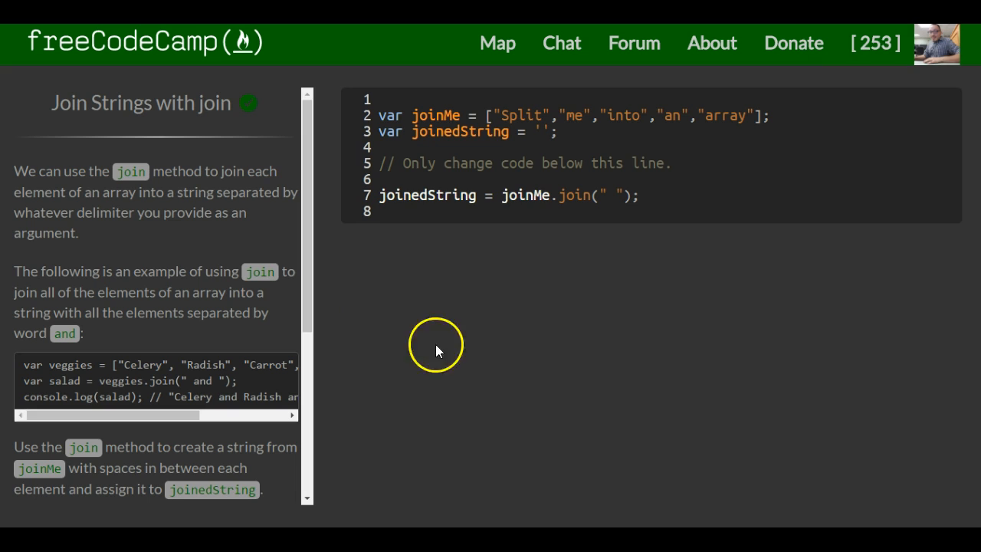
{"action": "mouse_move", "coordinate": [423, 316]}
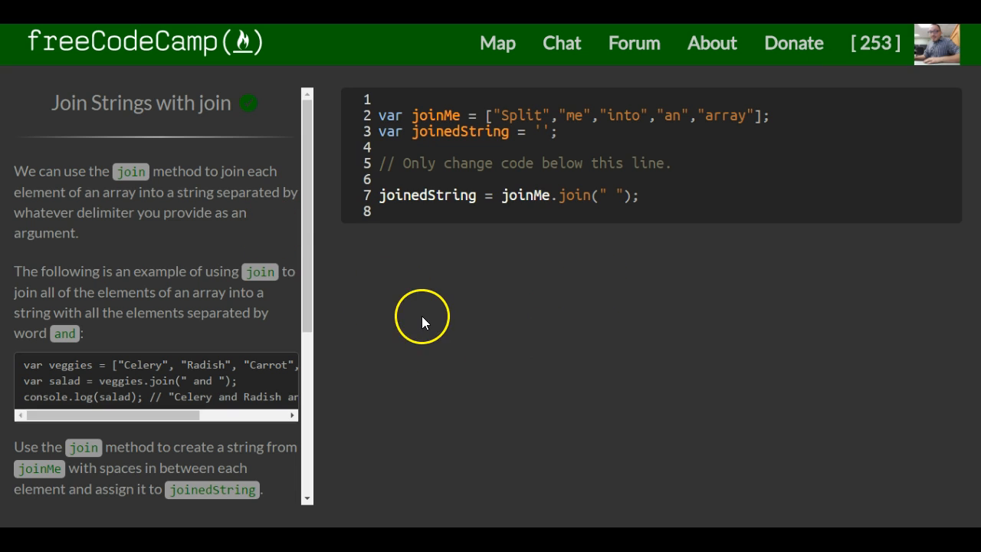